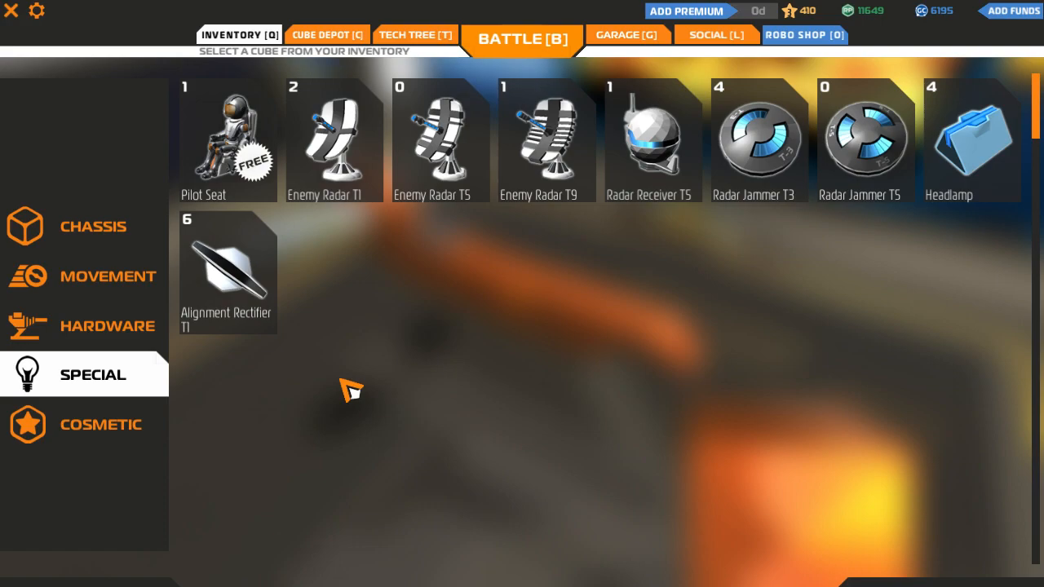
- Switch the inventory to the Movement category to list wheels, hover blades and thrusters
left_click(106, 275)
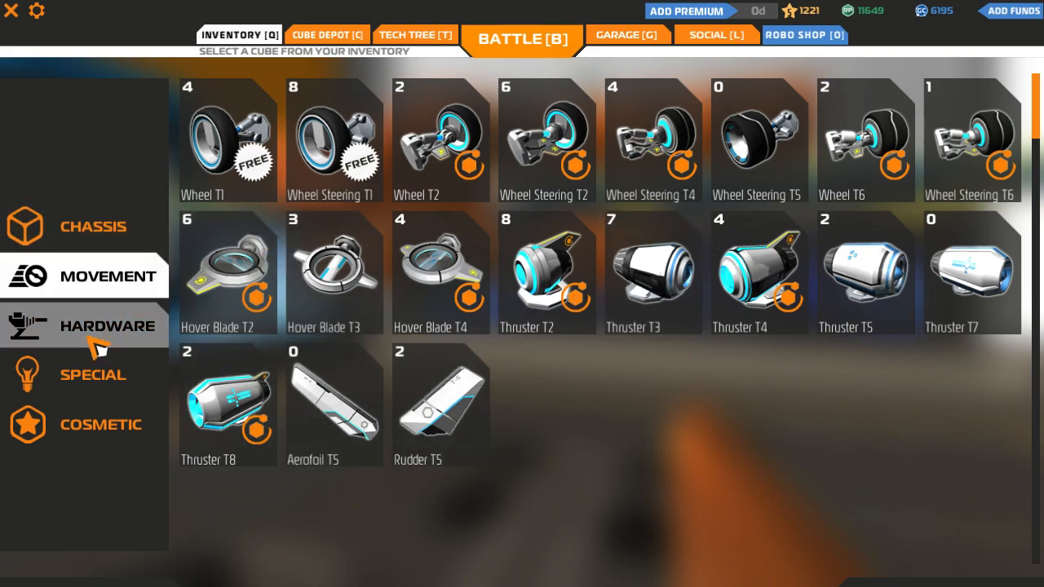
- Show Hardware parts and select the last Top Mount SMG T6
left_click(107, 326)
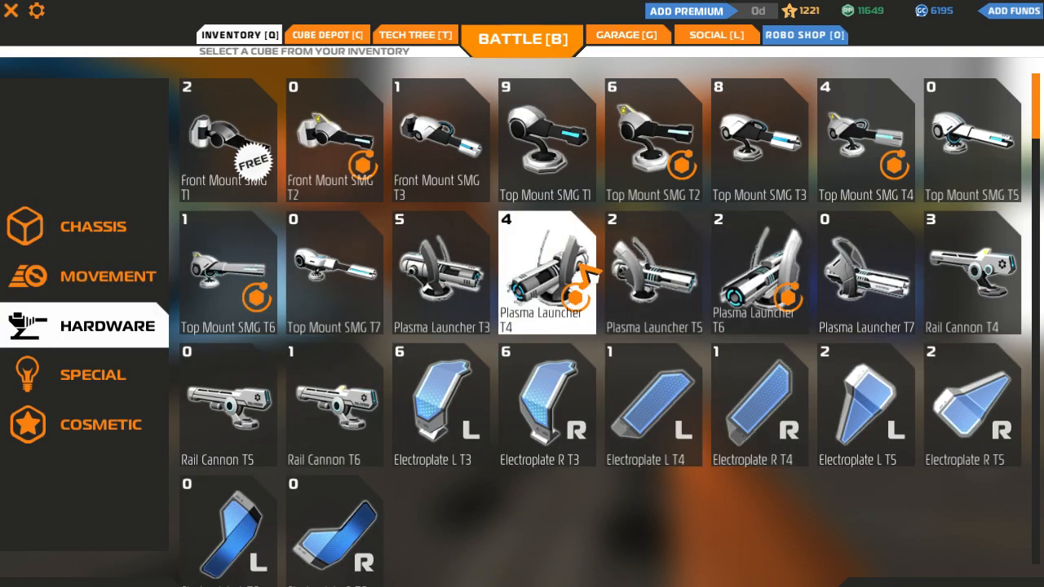
mouse_move(548, 273)
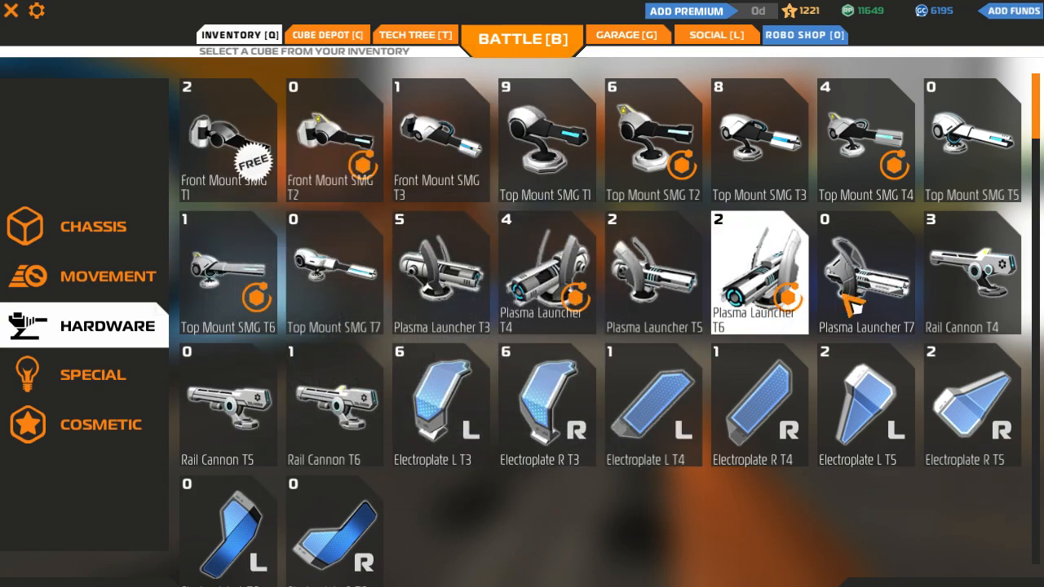
left_click(333, 273)
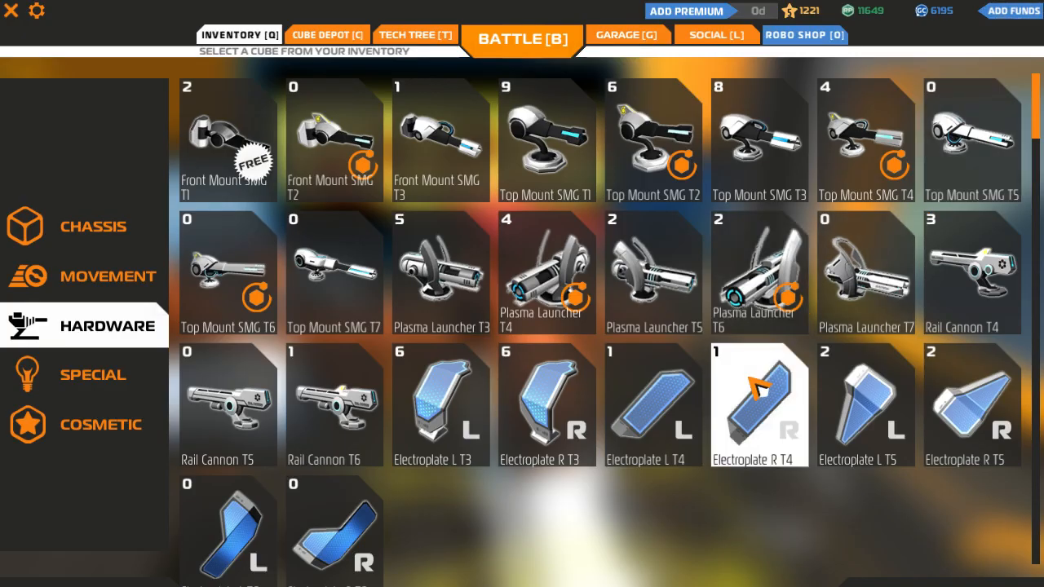
- Load the Solenopsis invicta Mk2 robot from garage bay 04
left_click(627, 34)
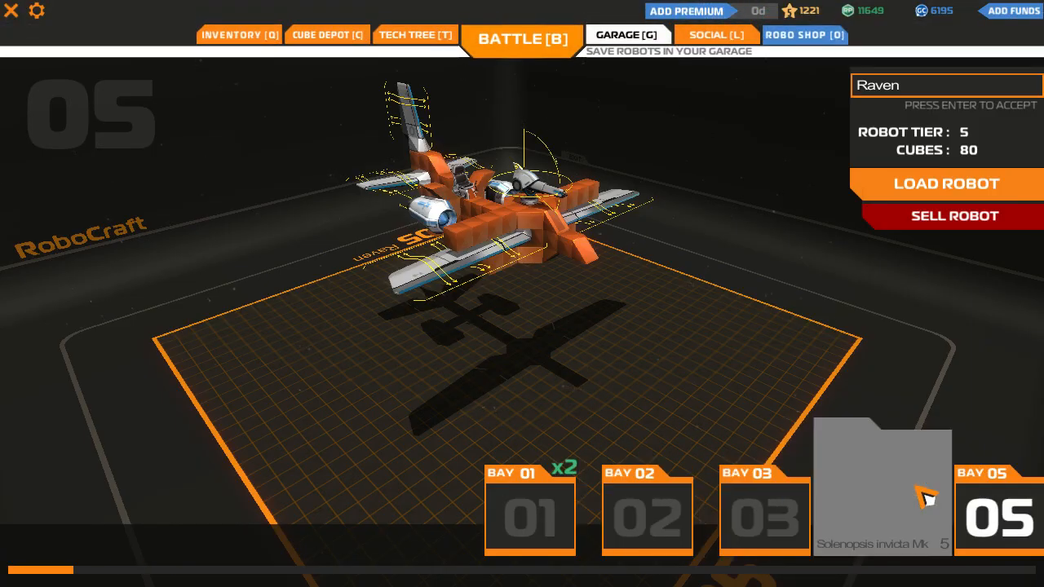
left_click(881, 514)
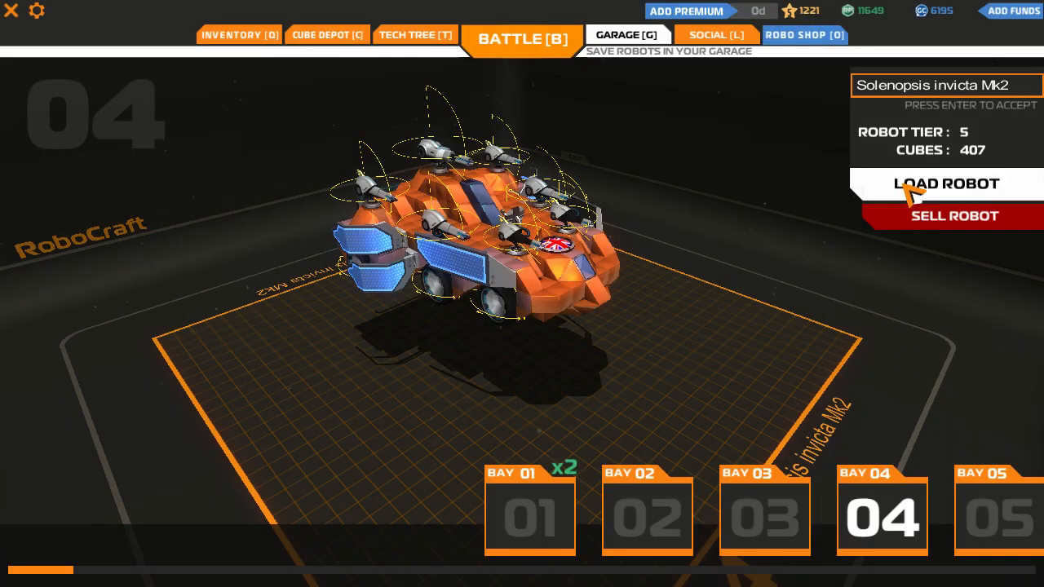
left_click(946, 183)
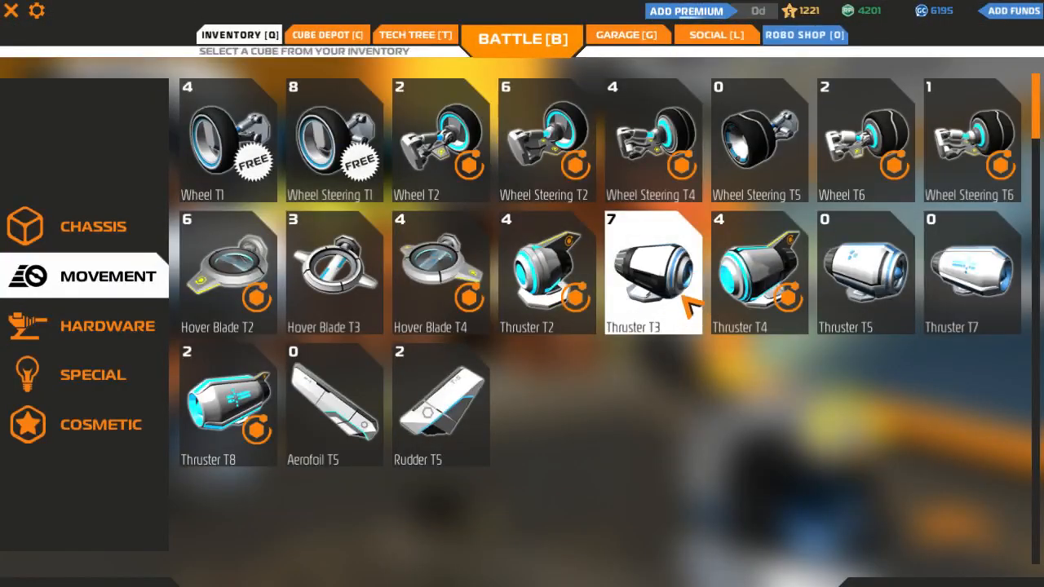
left_click(106, 326)
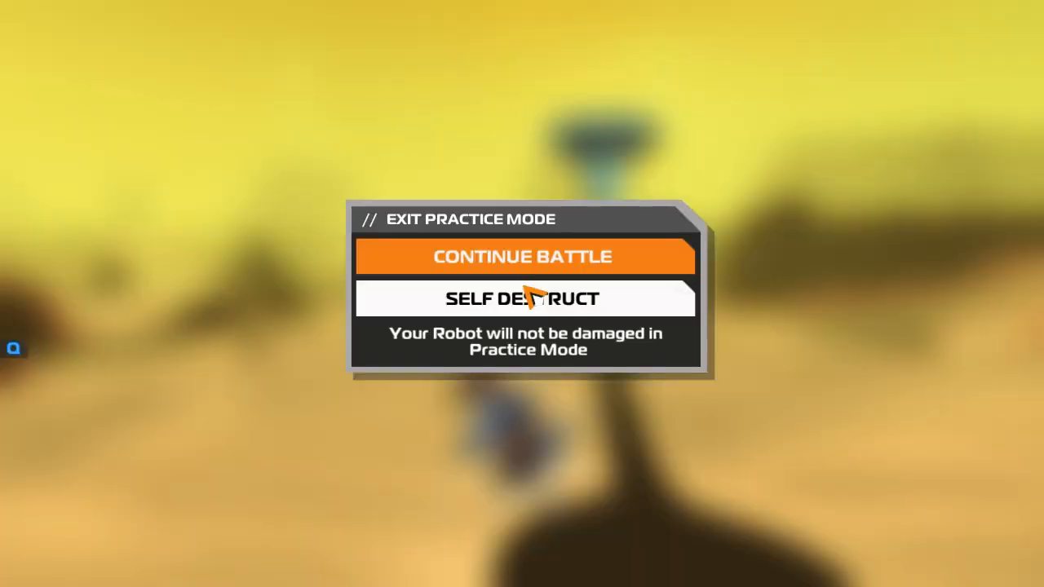
- Self-destruct to leave practice mode and dismiss the friend invite notice
left_click(522, 256)
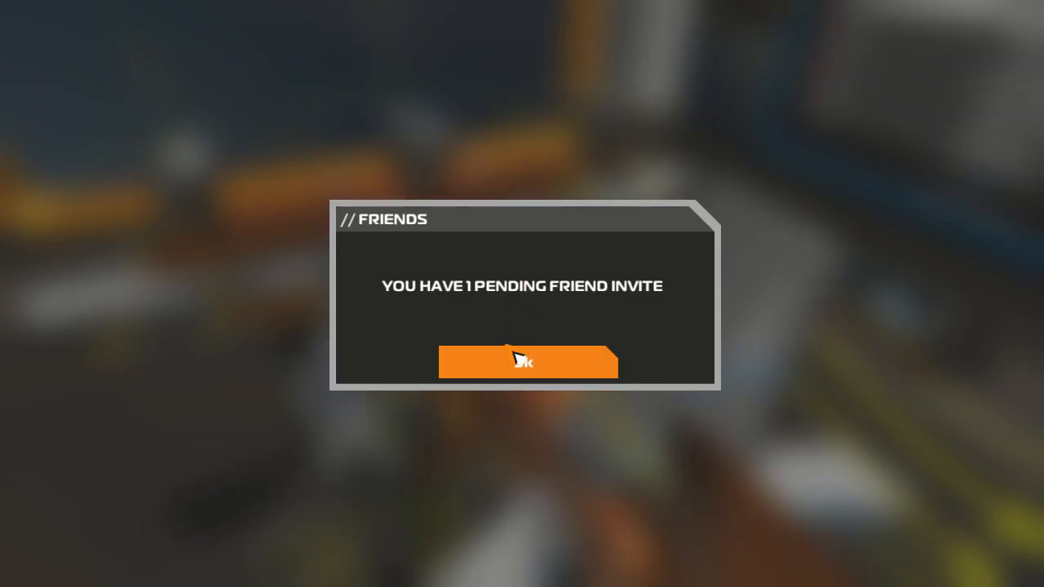
left_click(527, 362)
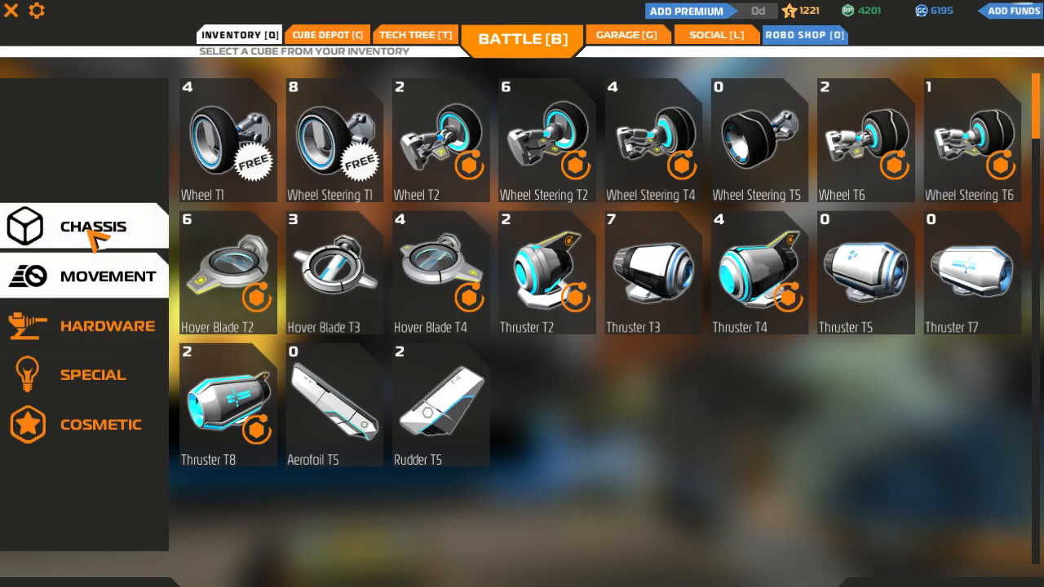
- Show Hardware parts and select the Plasma Launcher T6
left_click(106, 325)
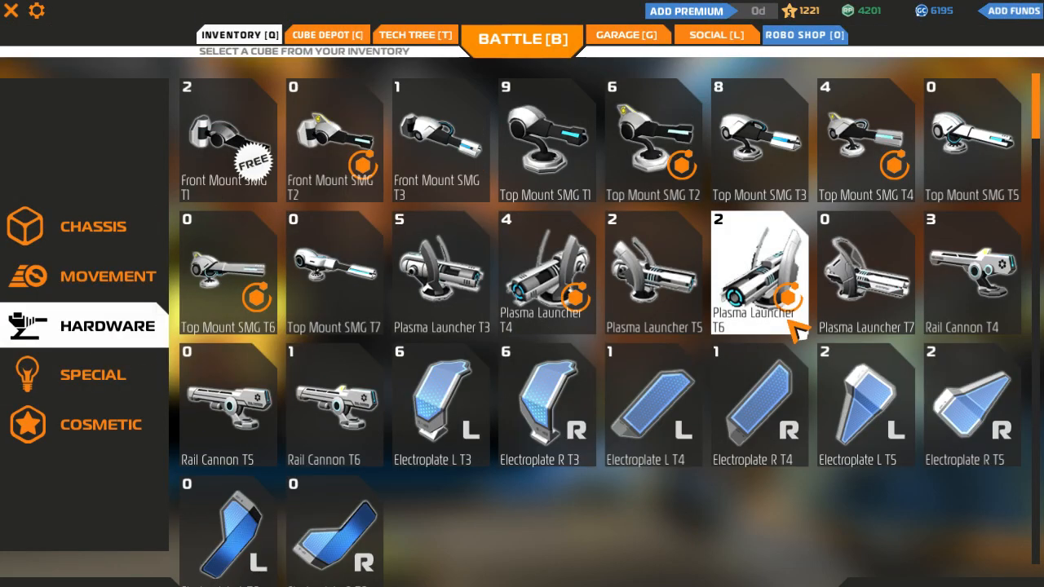
left_click(521, 38)
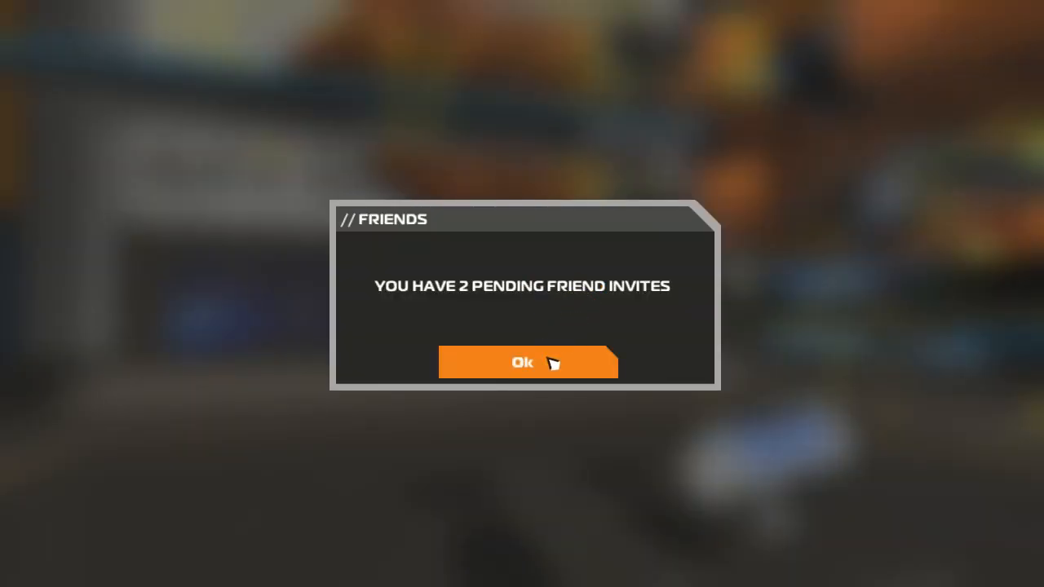
- Dismiss the notice about two pending friend invites
left_click(522, 362)
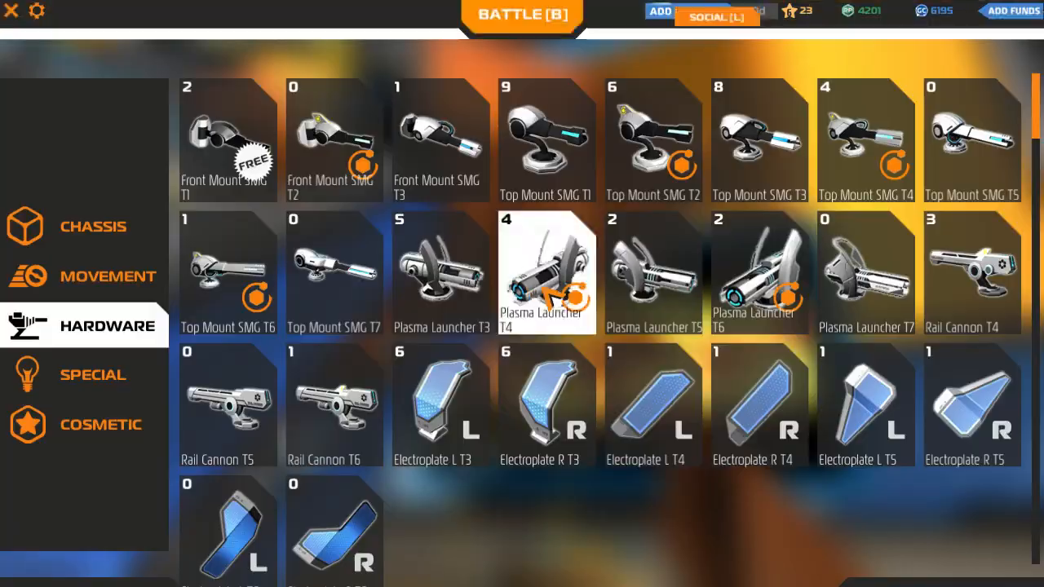
- Select the Plasma Launcher T4 tile for placement on the robot
left_click(972, 139)
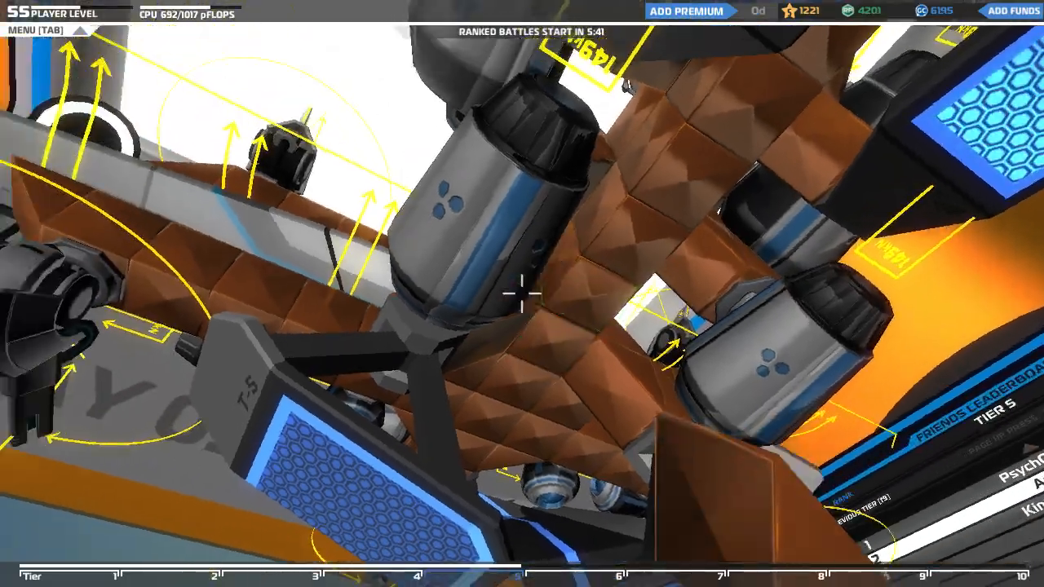
left_click(521, 39)
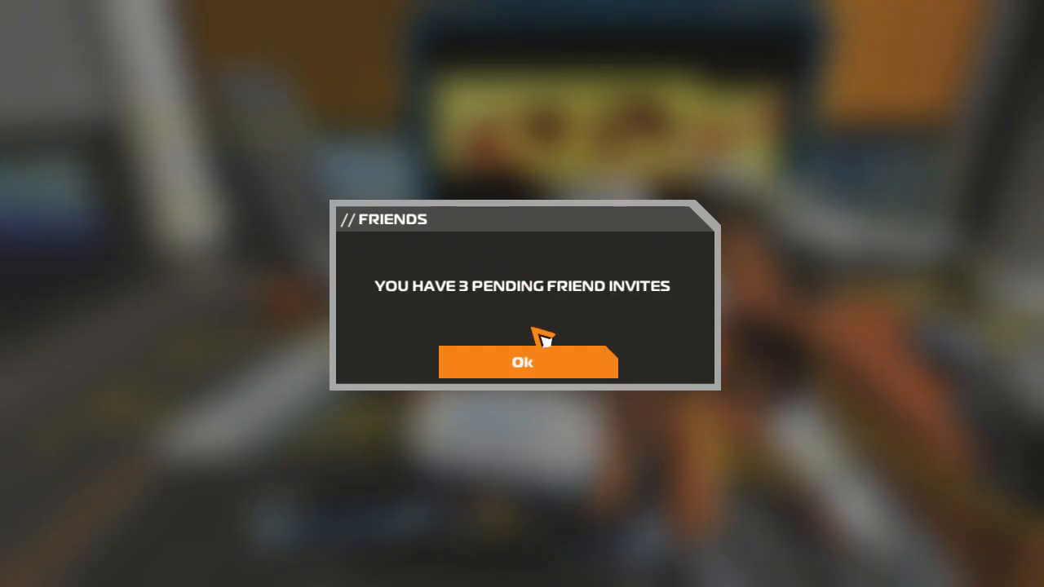
- Dismiss the three pending friend invites notice
left_click(522, 361)
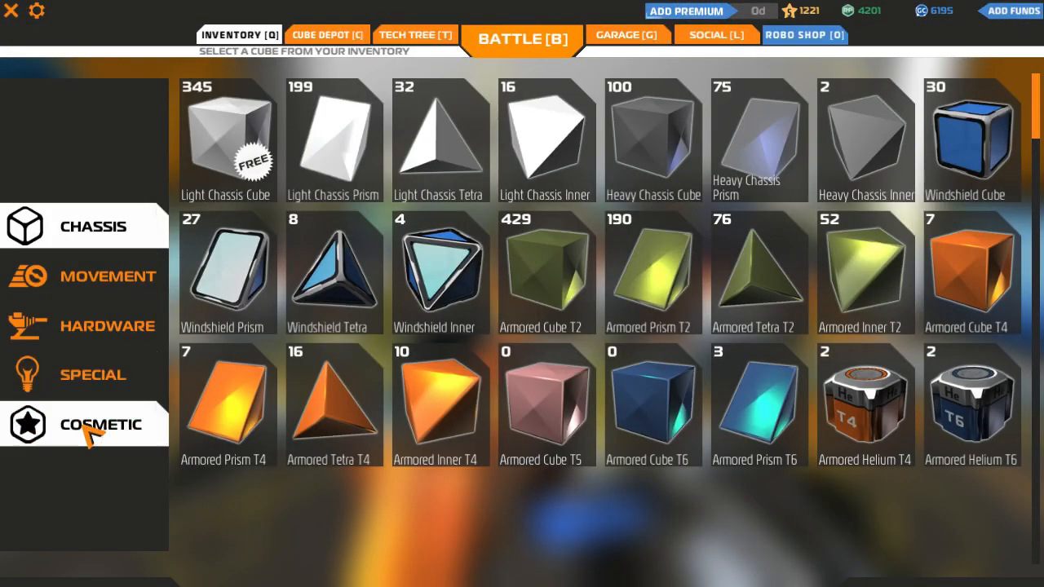
- Operate the top-left corner control of the inventory screen
left_click(11, 10)
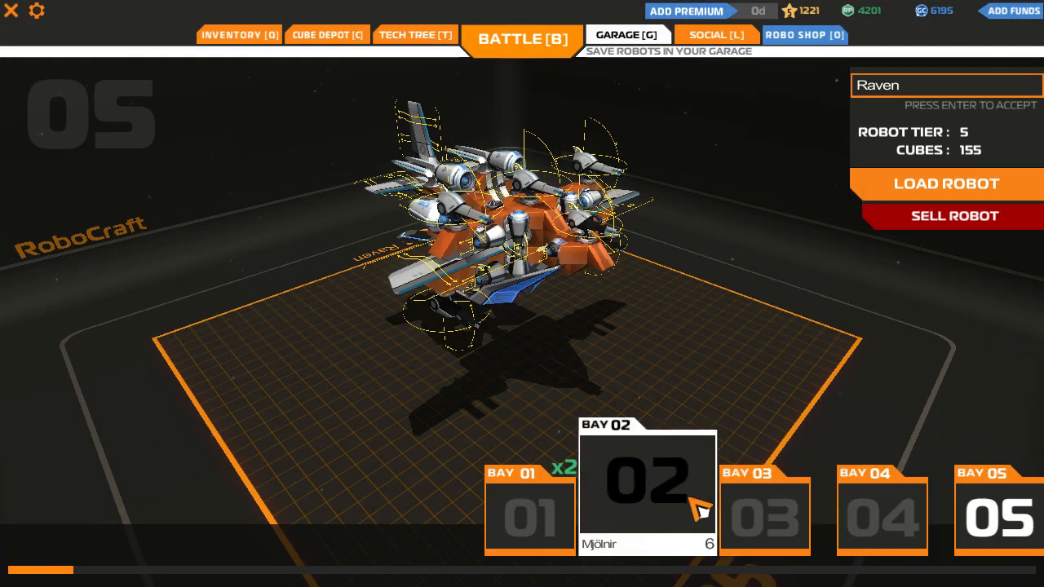
- Select garage bay 05 holding the Tier 5, 155-cube robot Raven
left_click(528, 498)
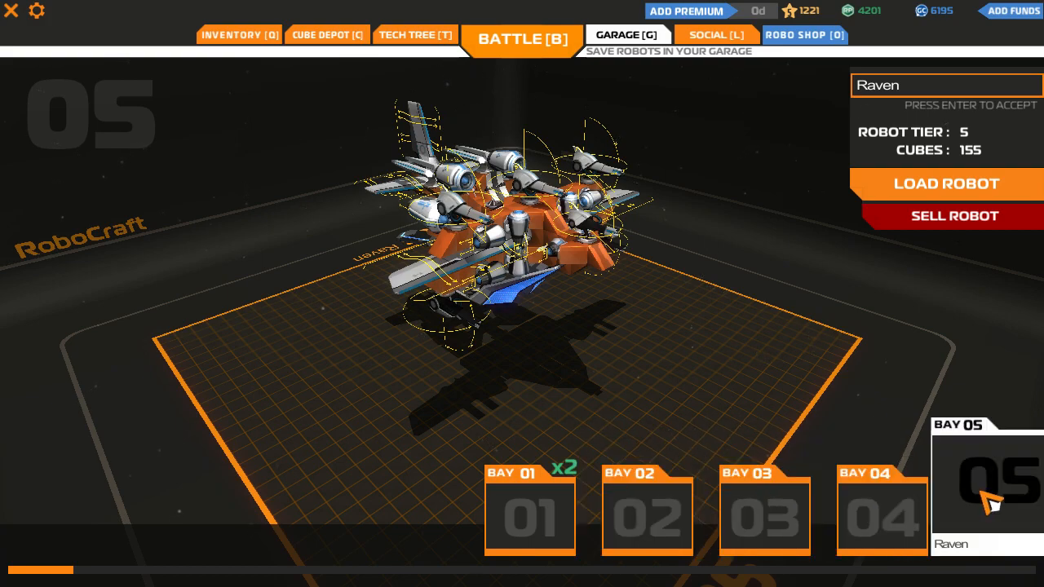
left_click(882, 514)
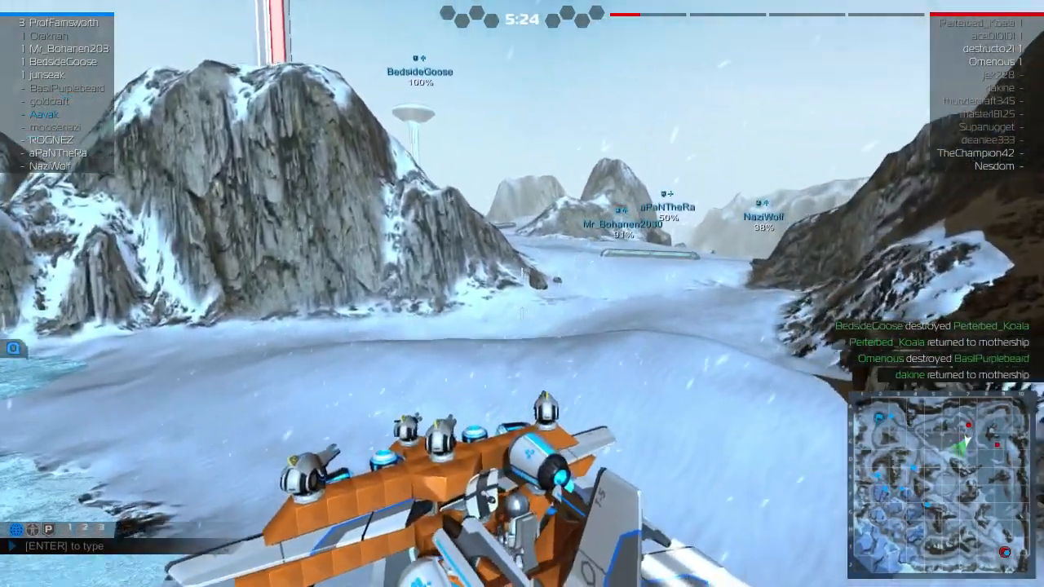
mouse_move(522, 294)
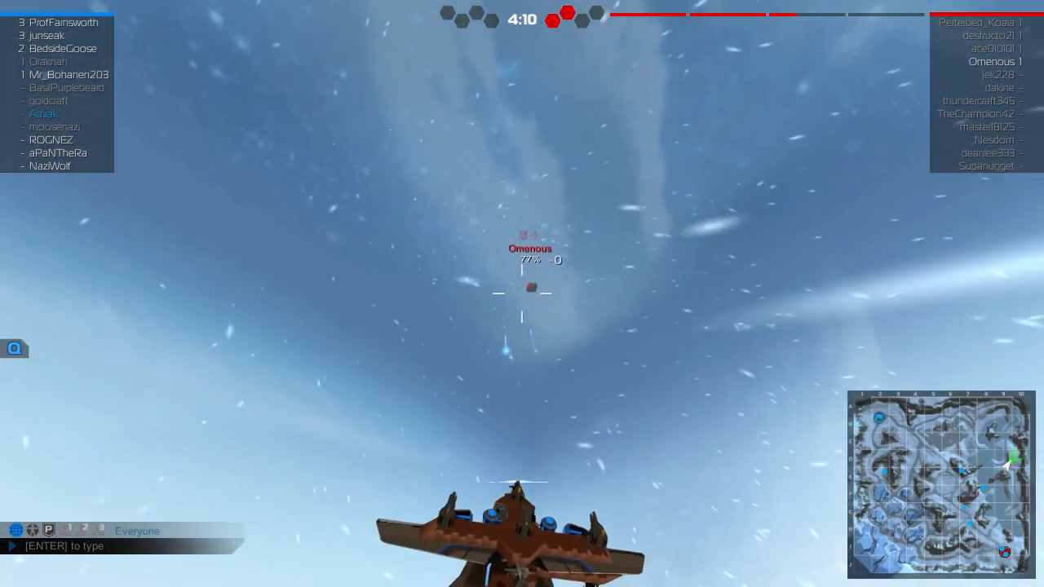
- Fly the Raven through the snowy mountain battle, chasing an enemy robot to victory
left_click(522, 293)
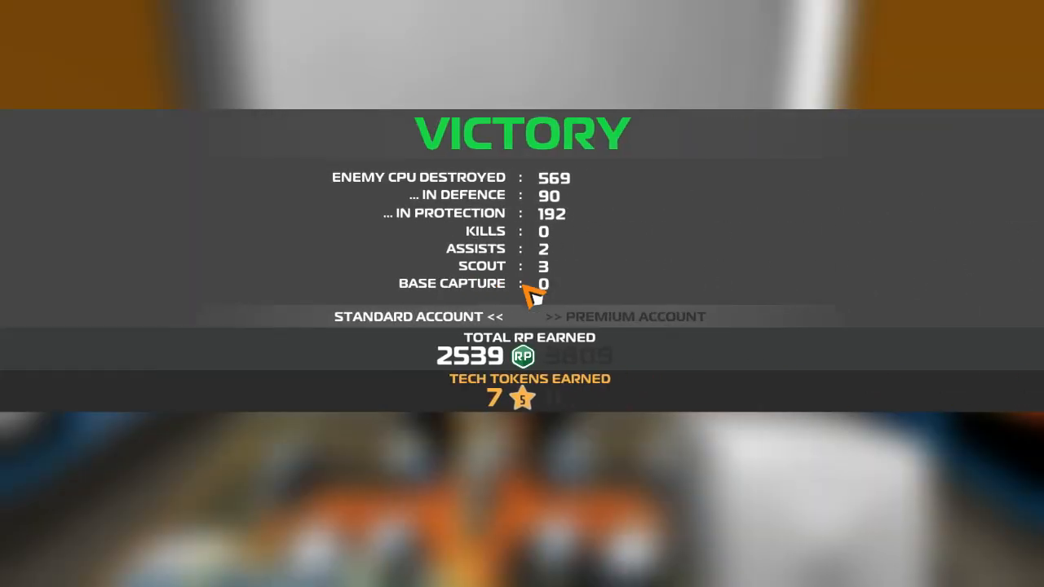
mouse_move(600, 266)
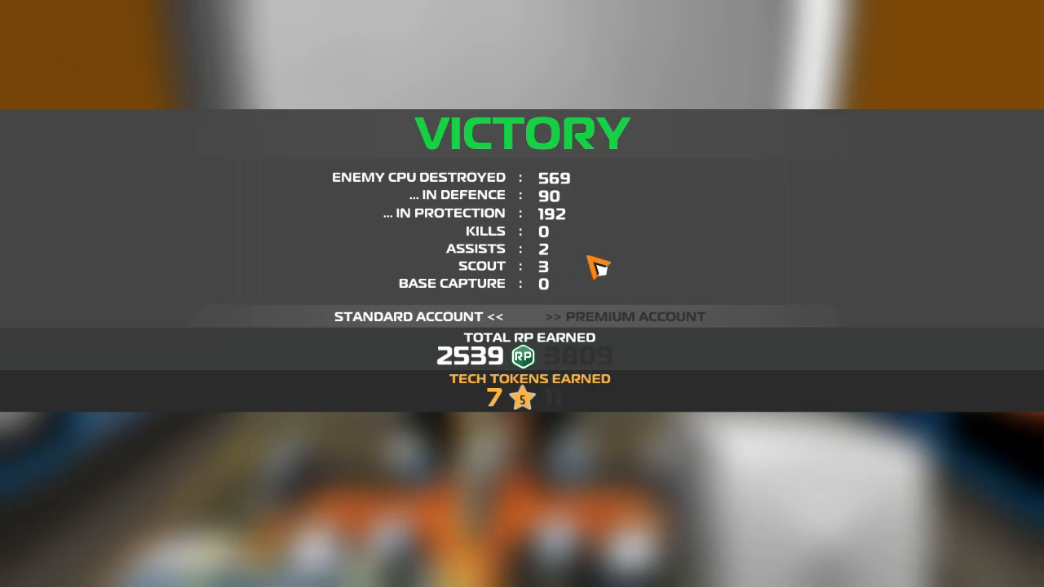